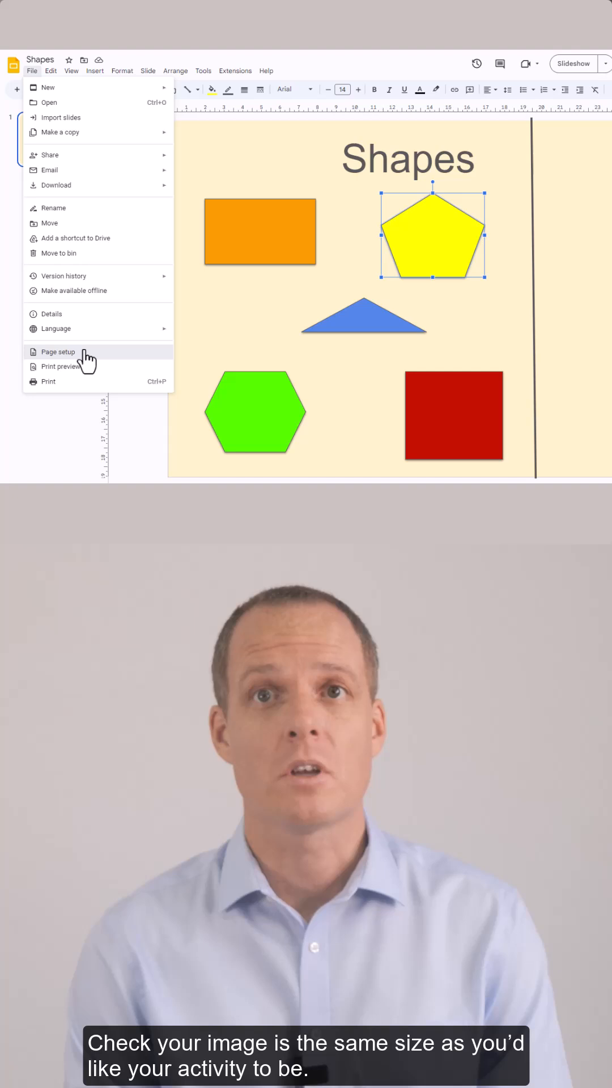
Step: Confirm the Shapes slide is 25.4 × 19.05 cm in Page setup, then open the download options
click(58, 352)
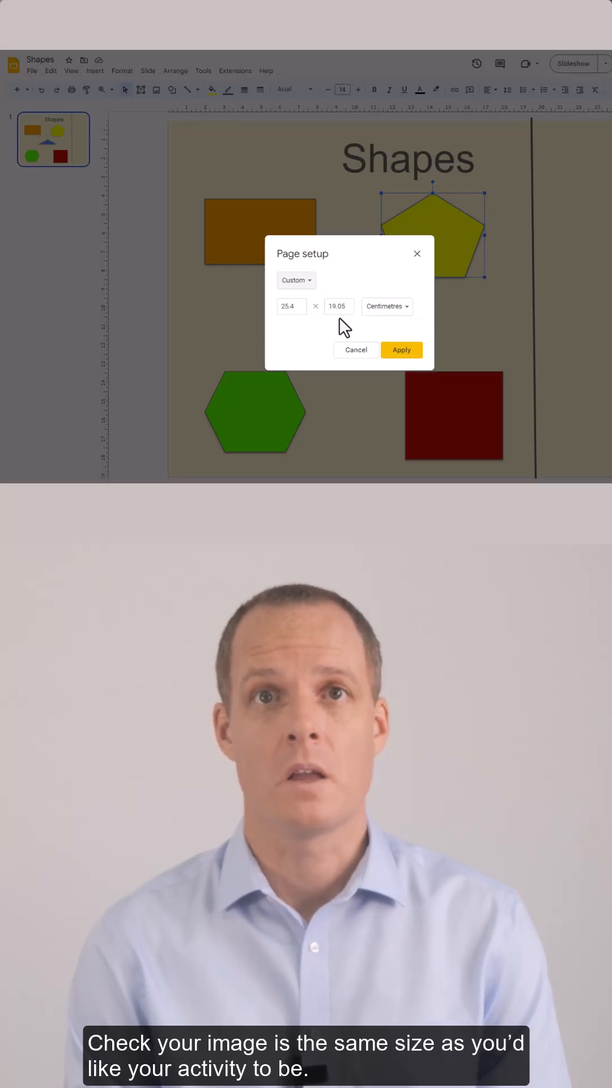
click(32, 65)
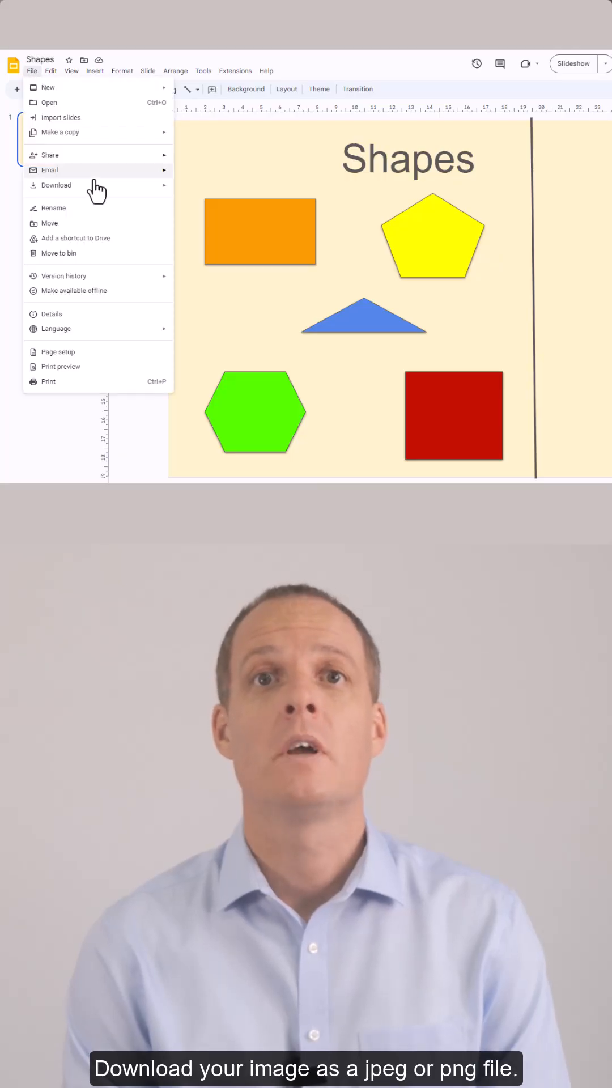
click(56, 185)
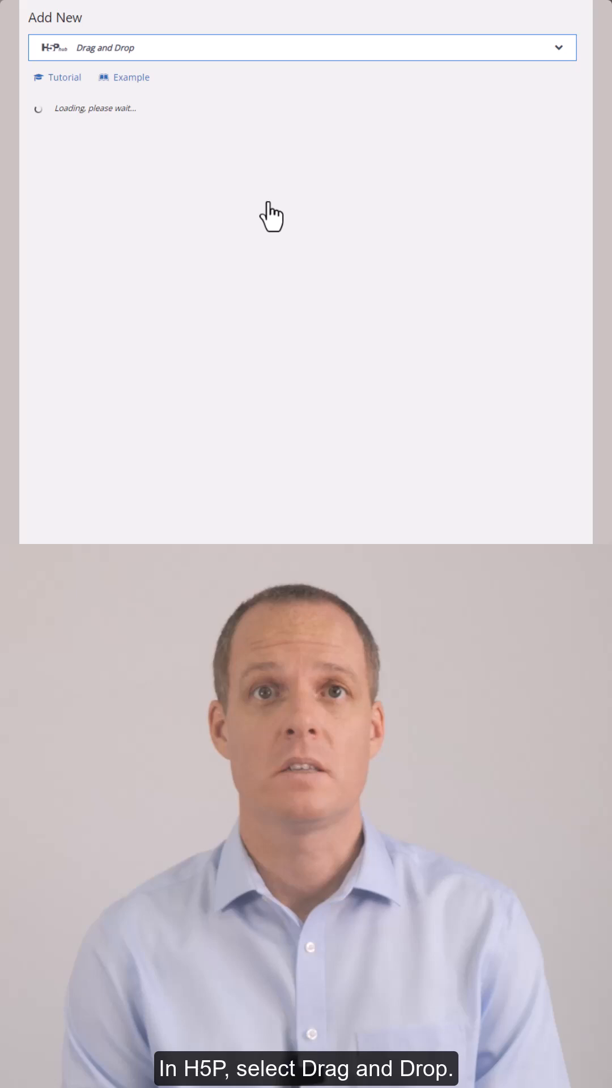
Step: Upload the Shapes slide image as the background and set task size to 960 × 720
text(Shapes)
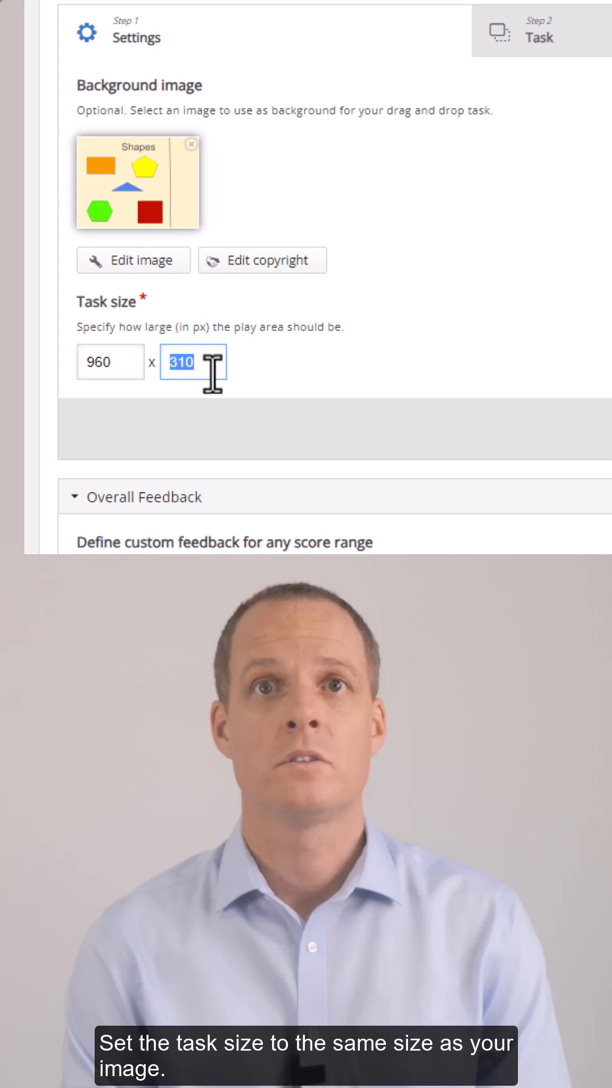
text(720)
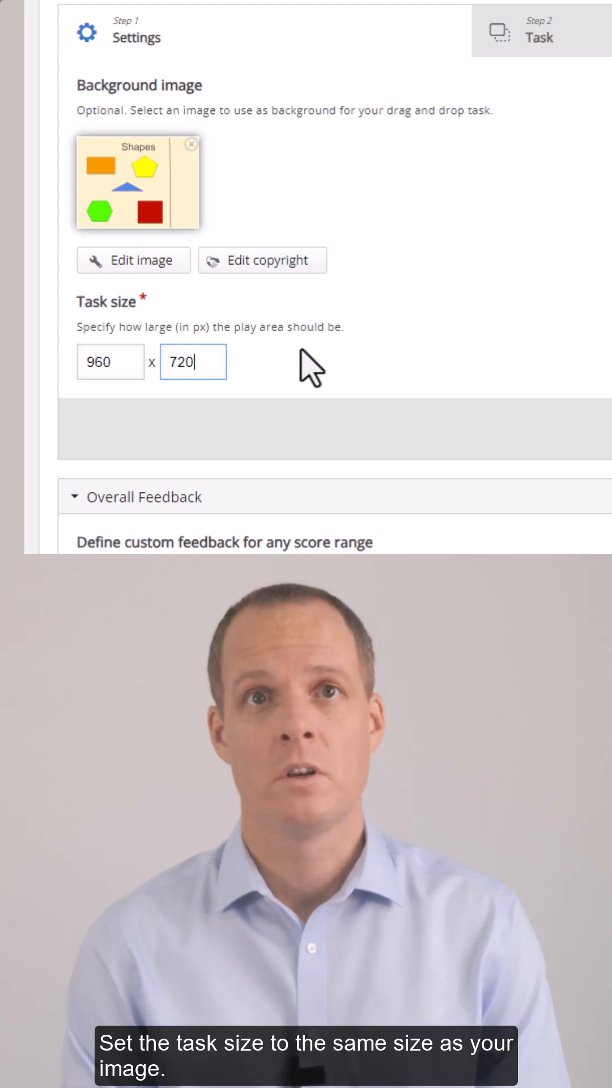
Step: Add a 'rectangle' drop zone with 0 background opacity that accepts only one element
click(540, 38)
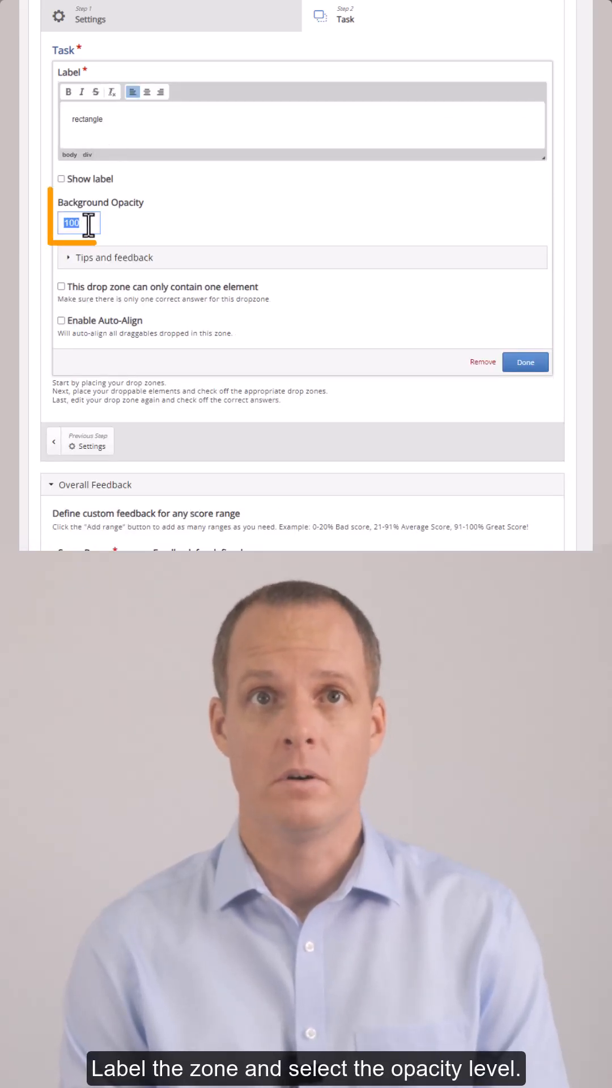
text(0)
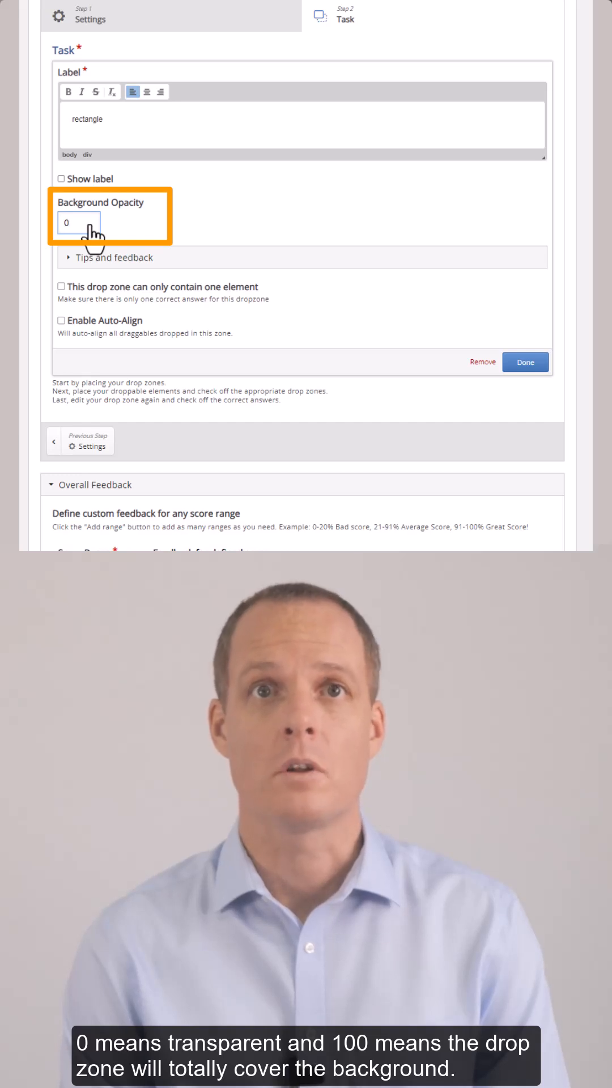
mouse_move(82, 262)
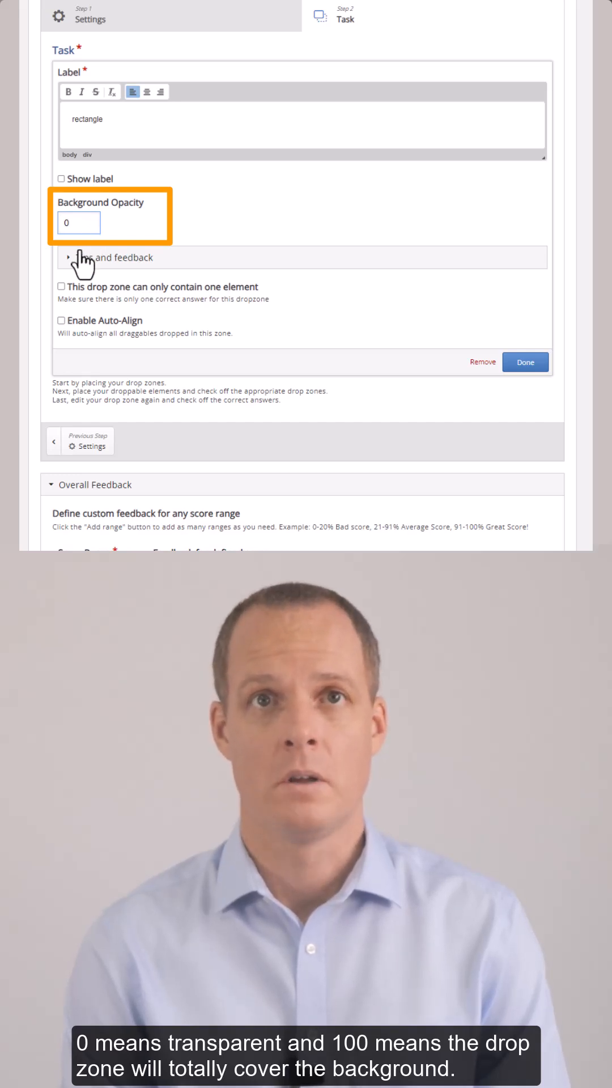
click(62, 287)
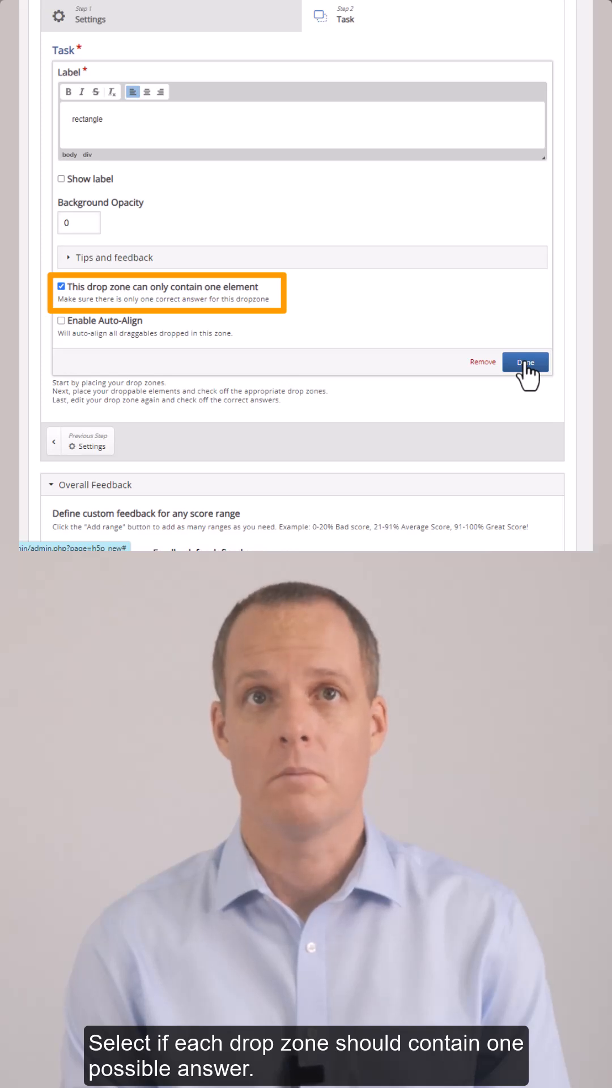
click(524, 362)
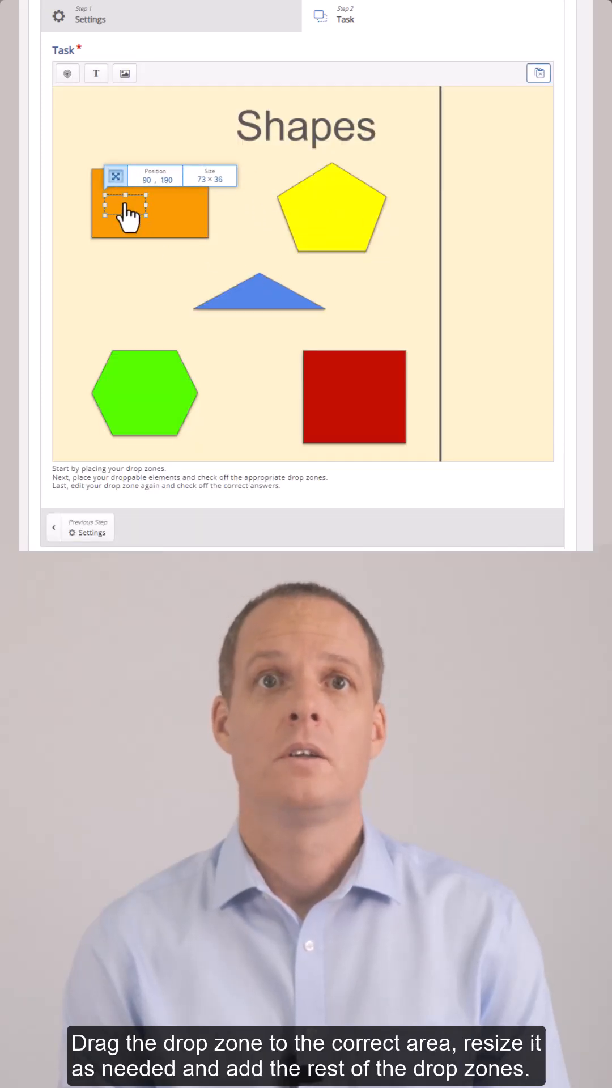
Step: Stretch the rectangle drop zone over the orange rectangle
drag(143, 221, 170, 224)
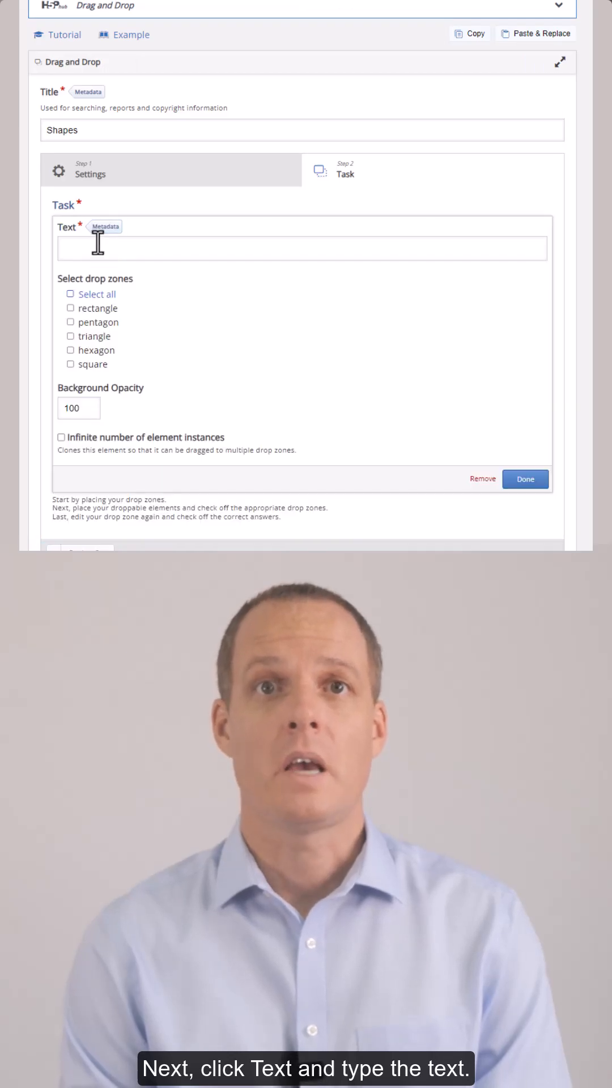
Step: Add the 'rectangle' text label and make it the rectangle zone's correct answer
text(rectangle)
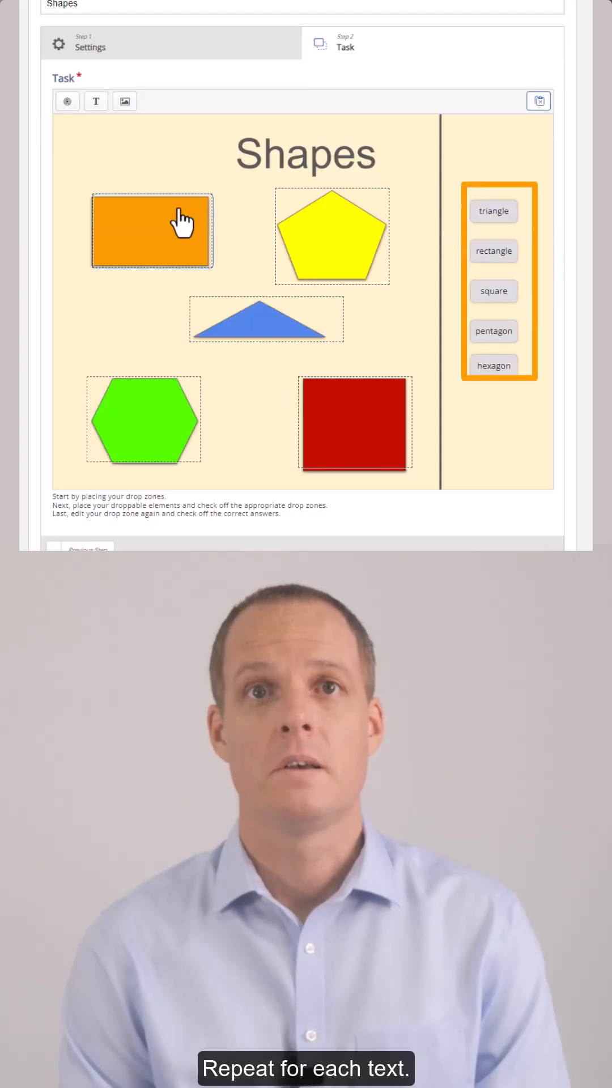
click(151, 232)
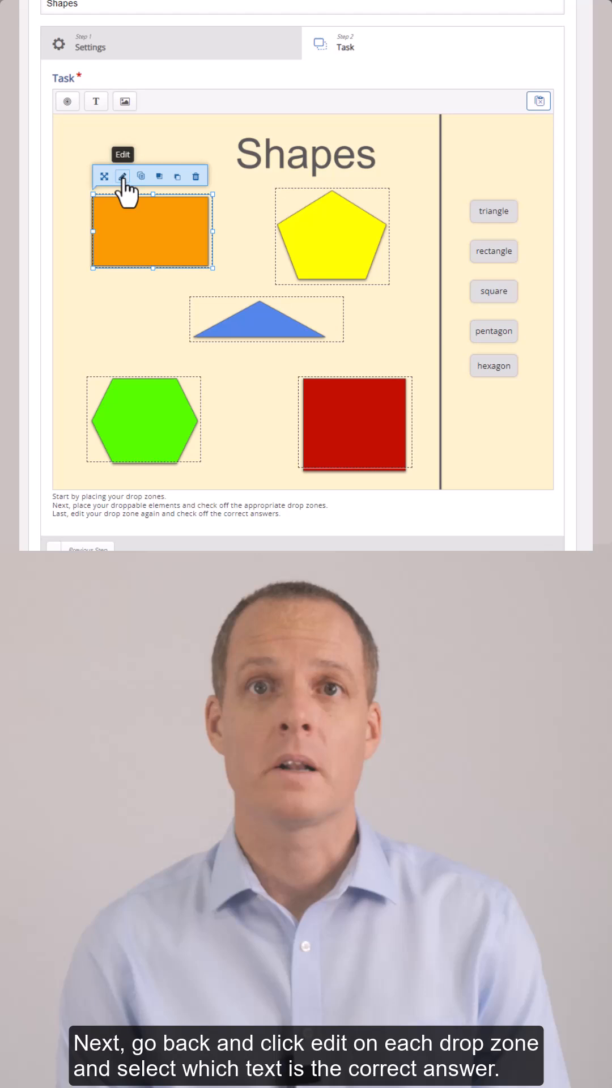
click(122, 175)
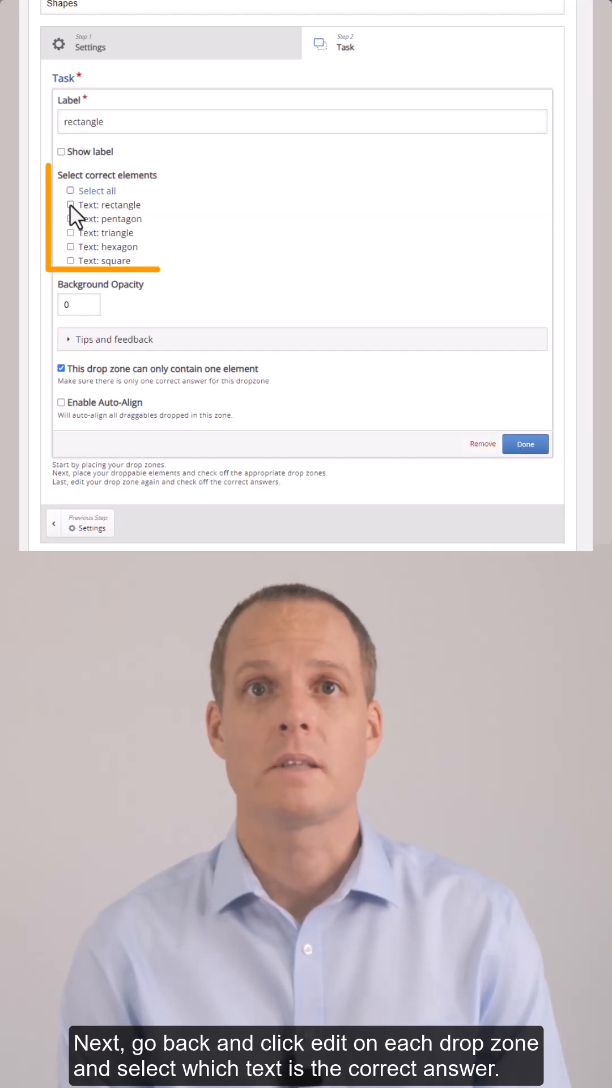
click(525, 444)
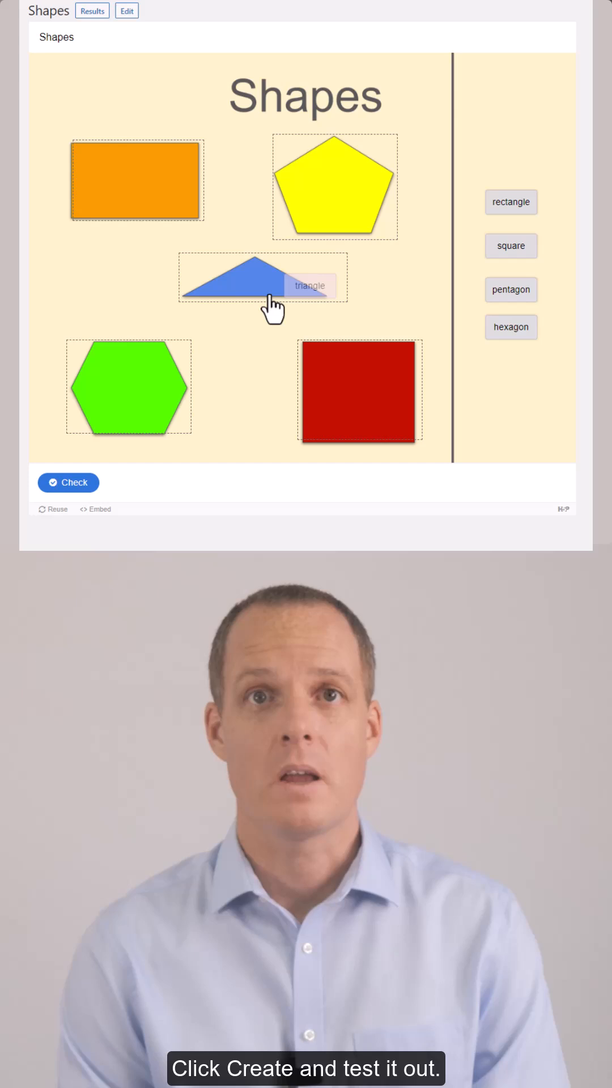